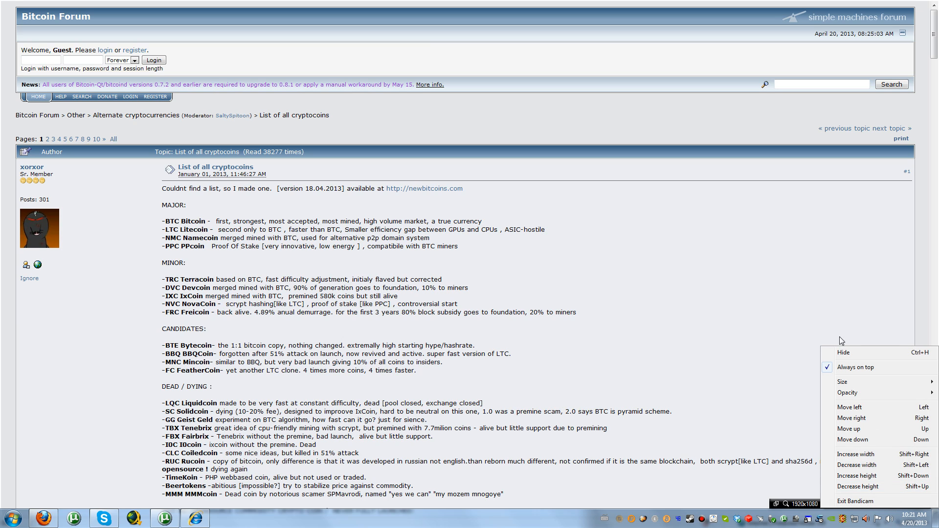
Step: Read down the coin descriptions, highlighting a word and a line of text
left_click(650, 308)
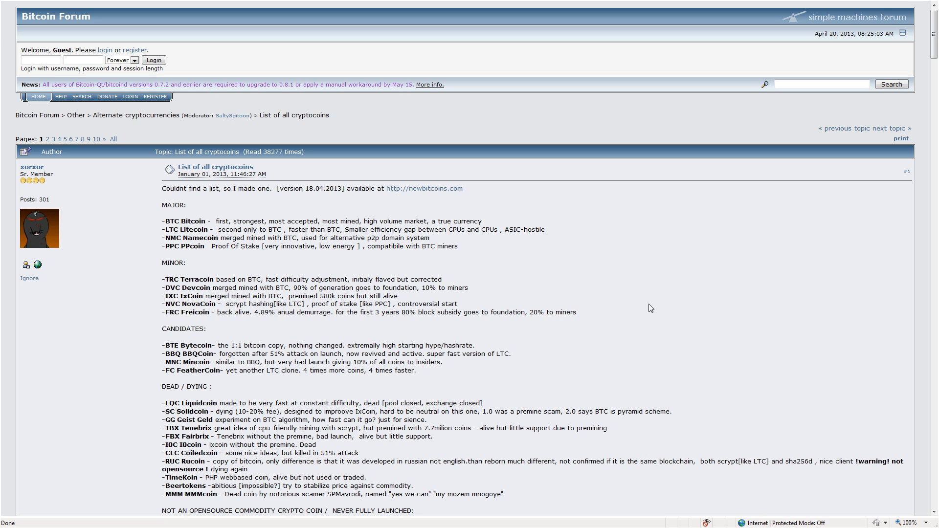
mouse_move(382, 218)
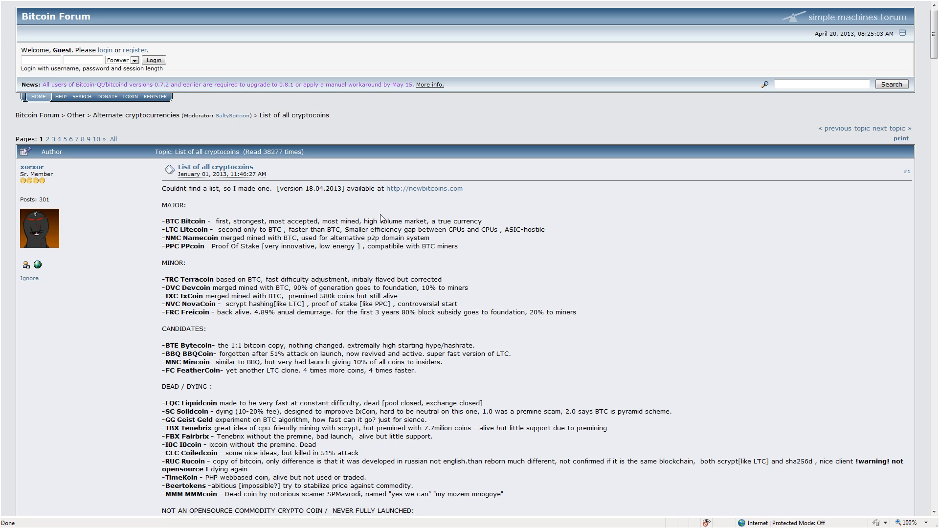
mouse_move(247, 210)
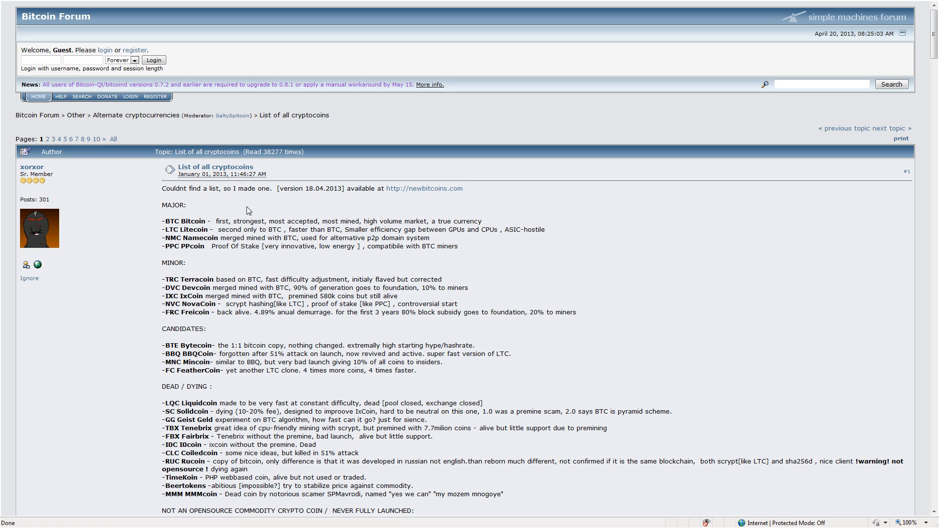
mouse_move(251, 213)
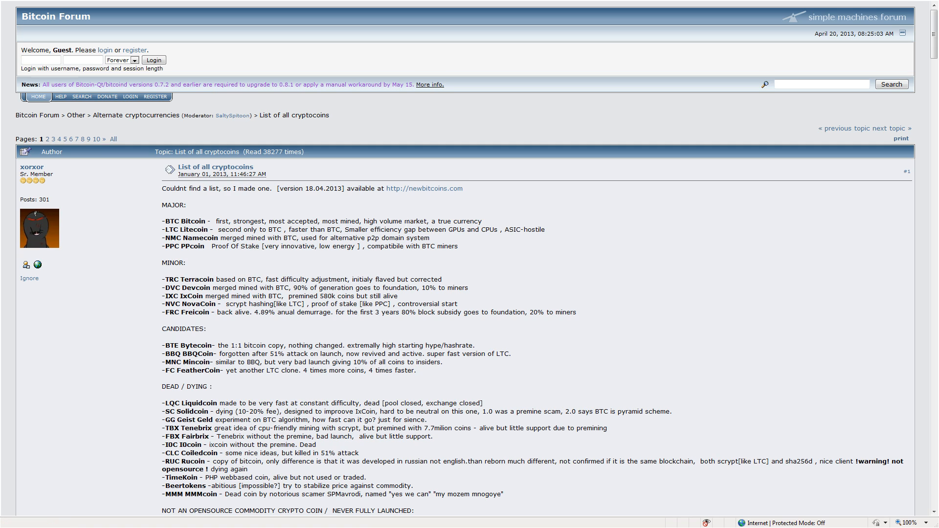
mouse_move(423, 219)
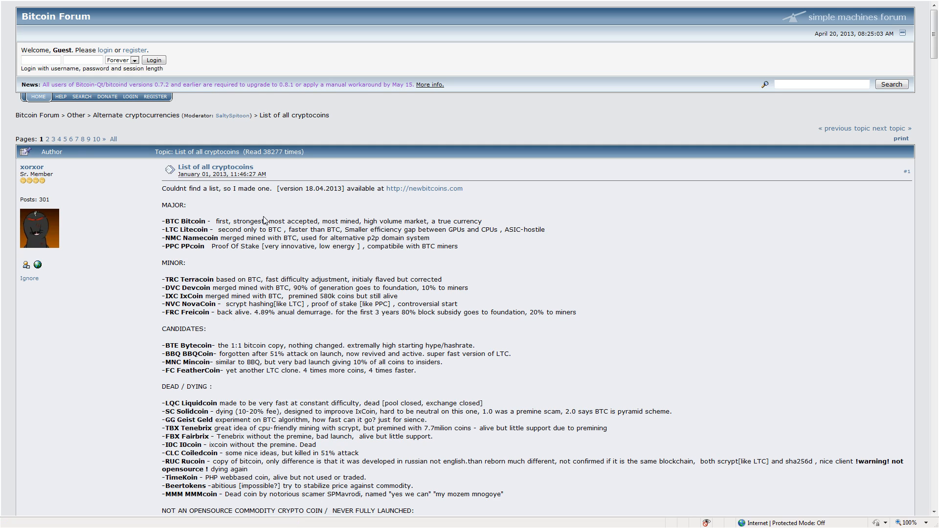
mouse_move(235, 212)
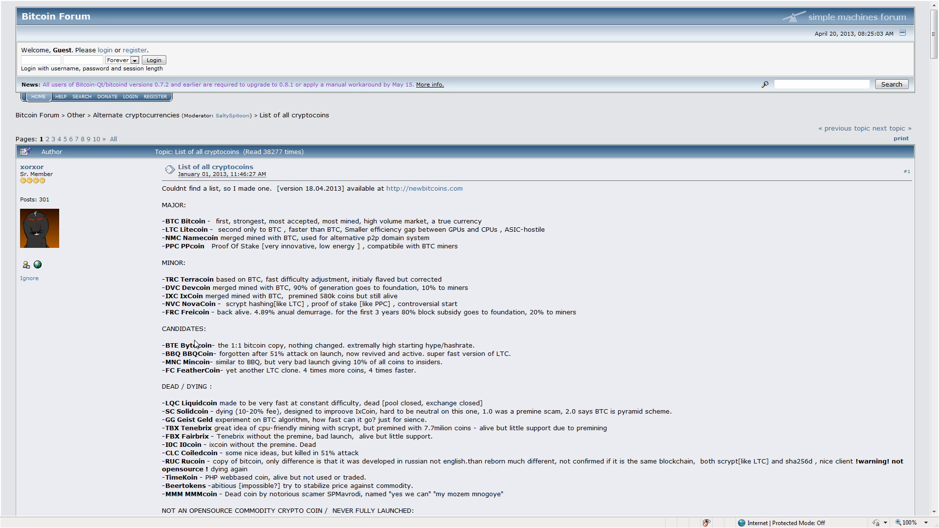
scroll("down", 3)
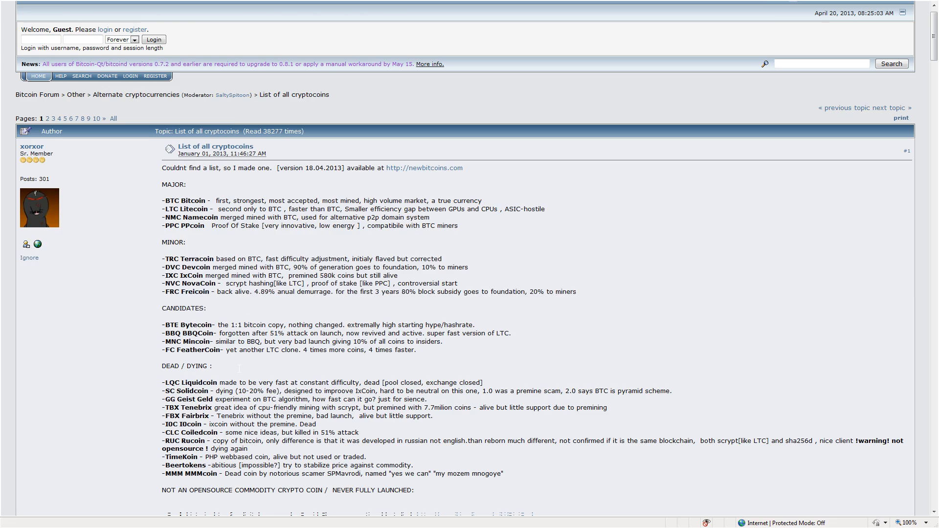
scroll("down", 3)
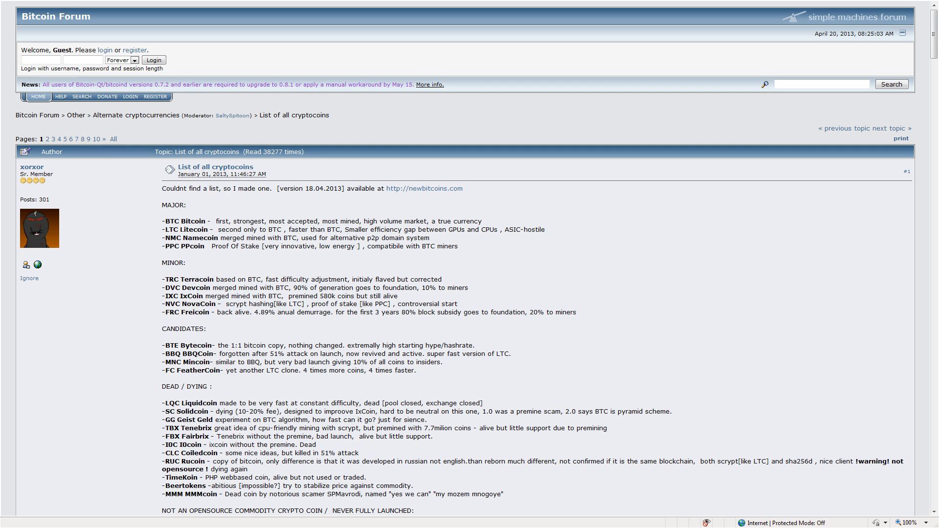
double_click(223, 221)
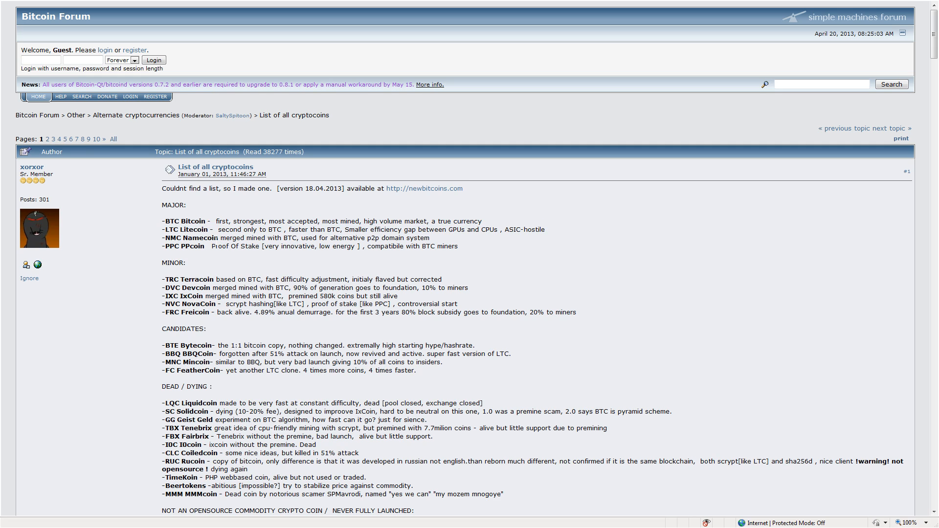
left_click_drag(221, 230, 288, 229)
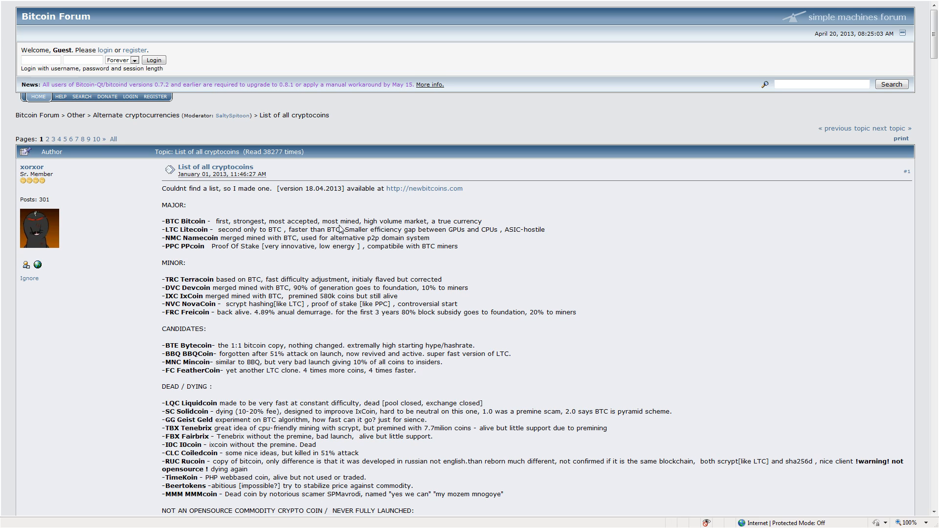
mouse_move(339, 230)
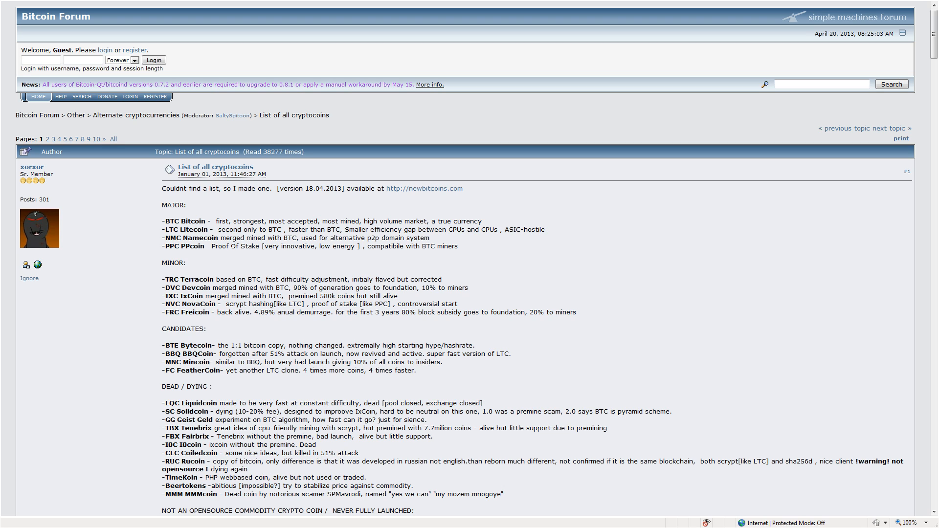
Step: Highlight more words and full lines in the coin descriptions further down
double_click(230, 238)
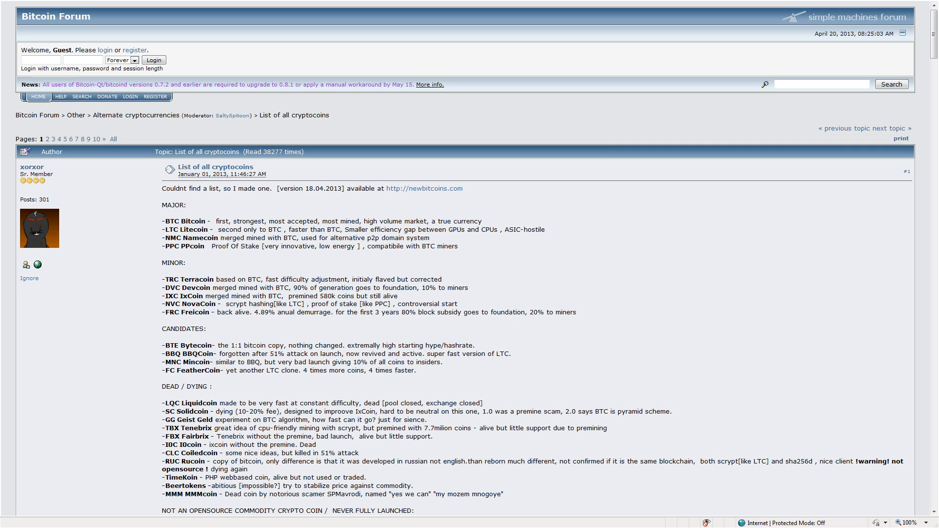
double_click(193, 221)
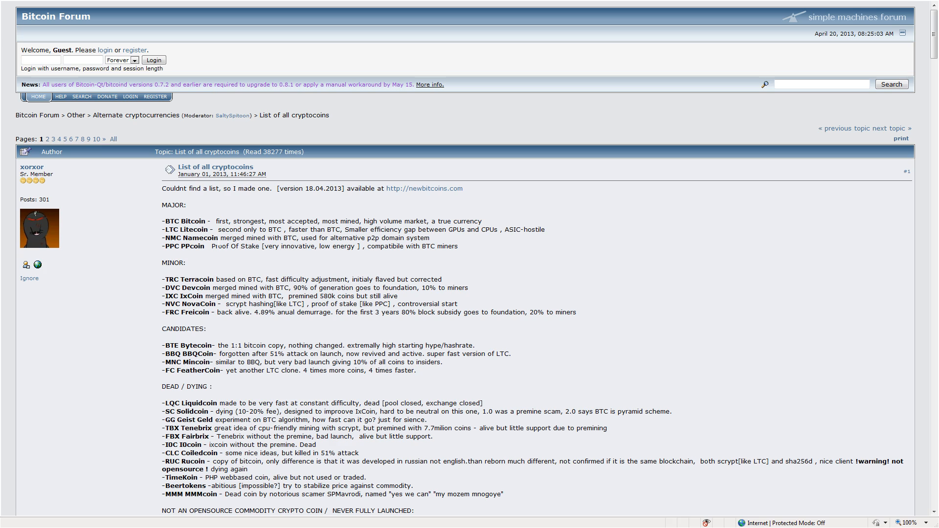
double_click(227, 237)
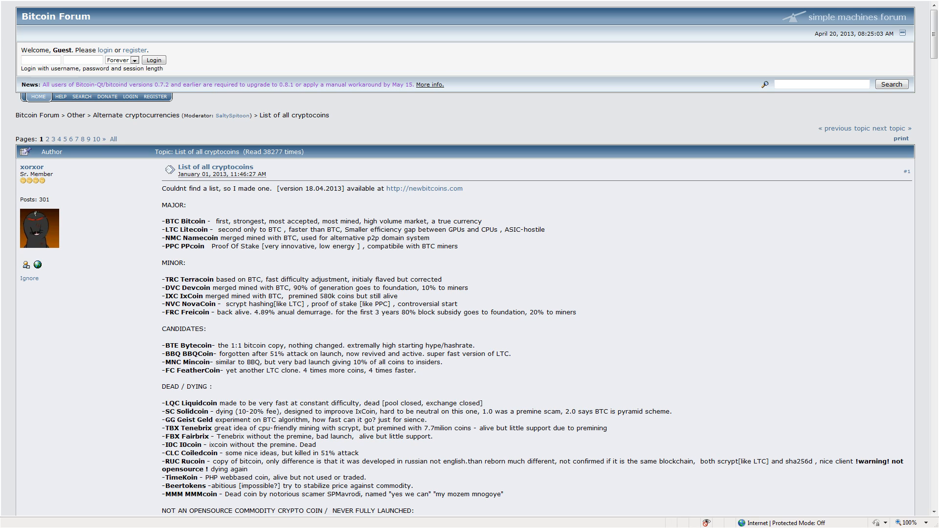
mouse_move(502, 210)
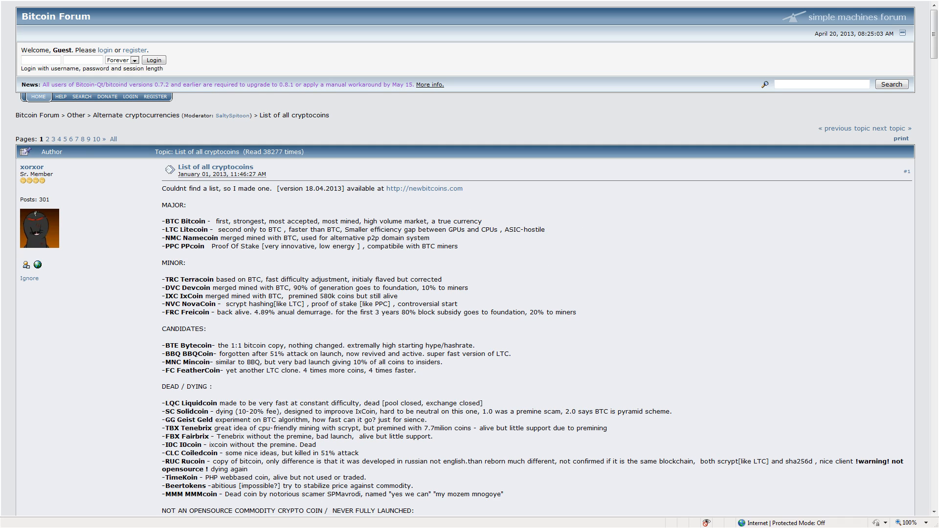
mouse_move(388, 256)
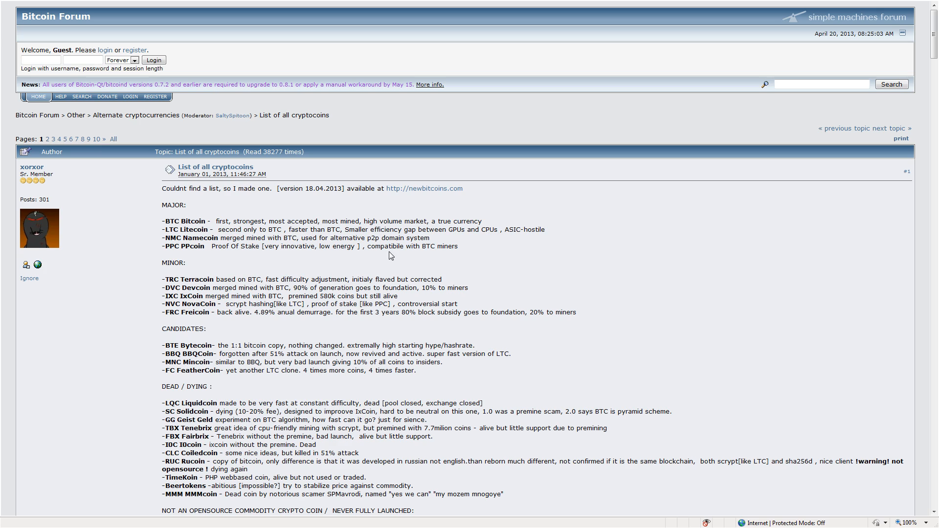
mouse_move(214, 265)
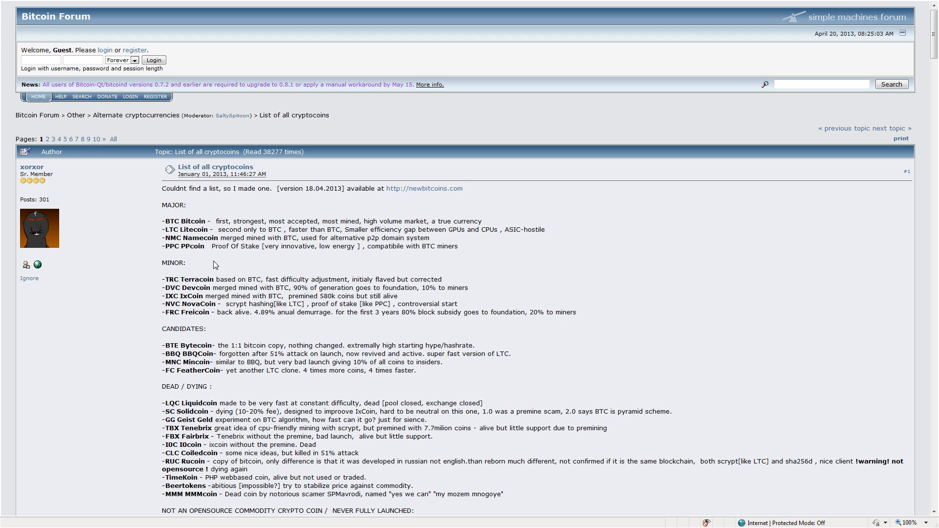
mouse_move(151, 254)
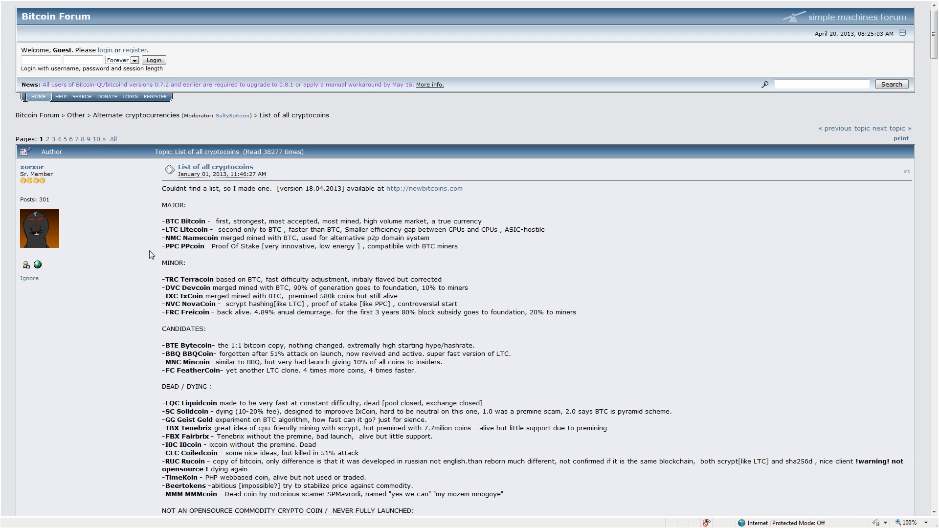
scroll("down", 3)
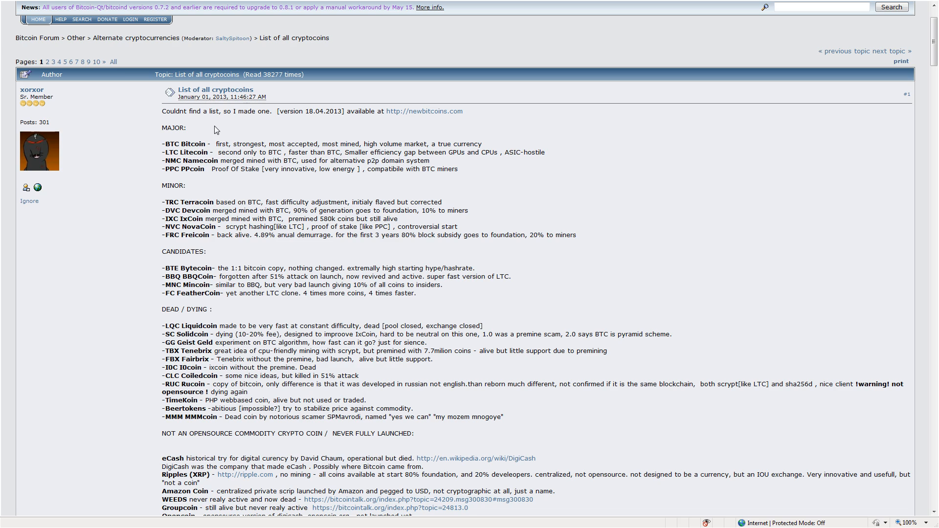
mouse_move(217, 150)
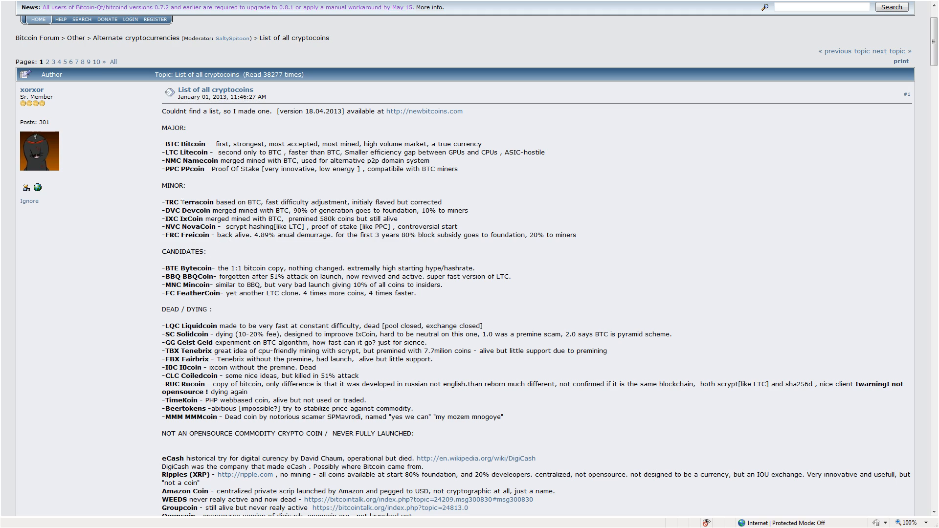
mouse_move(214, 244)
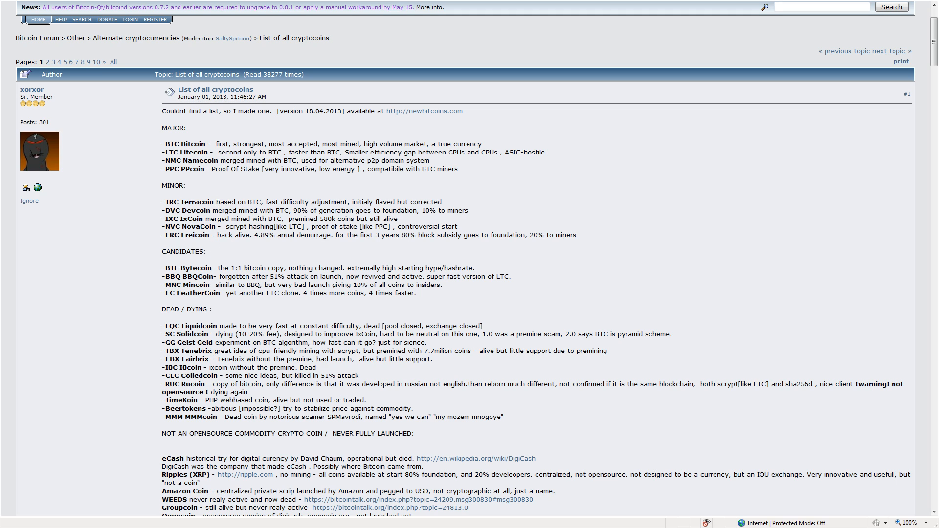
left_click_drag(214, 202, 443, 202)
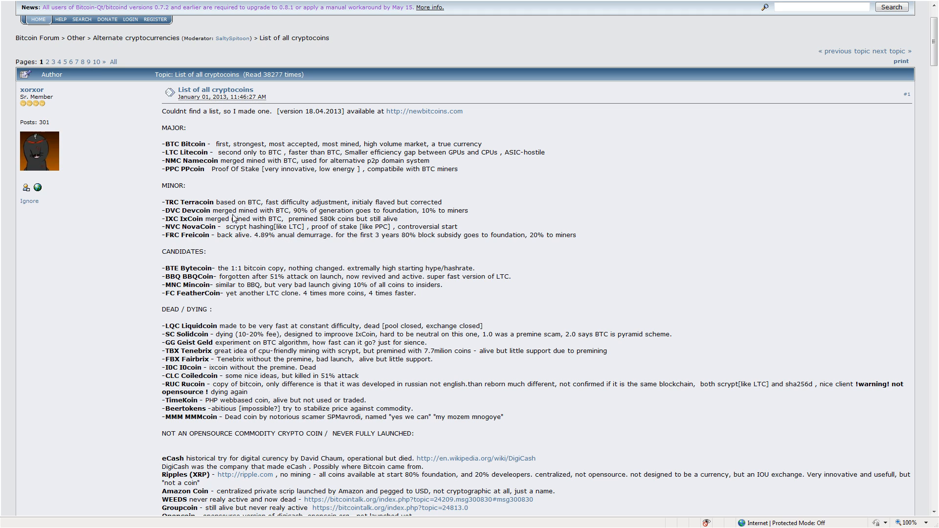
left_click_drag(295, 235, 575, 235)
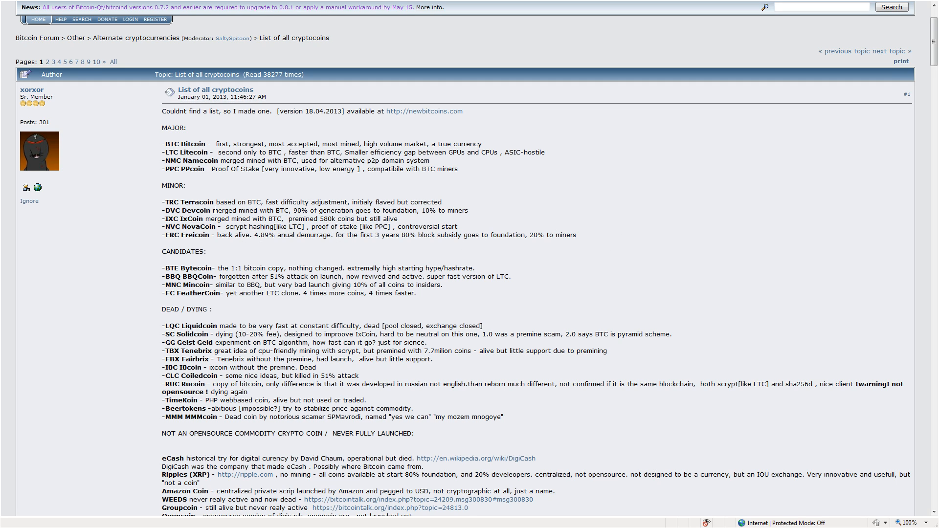
mouse_move(250, 264)
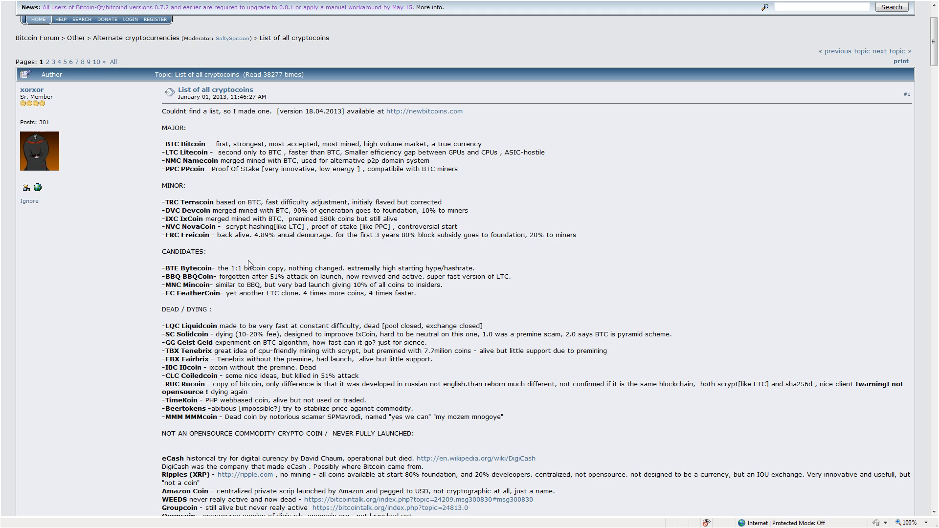
mouse_move(176, 194)
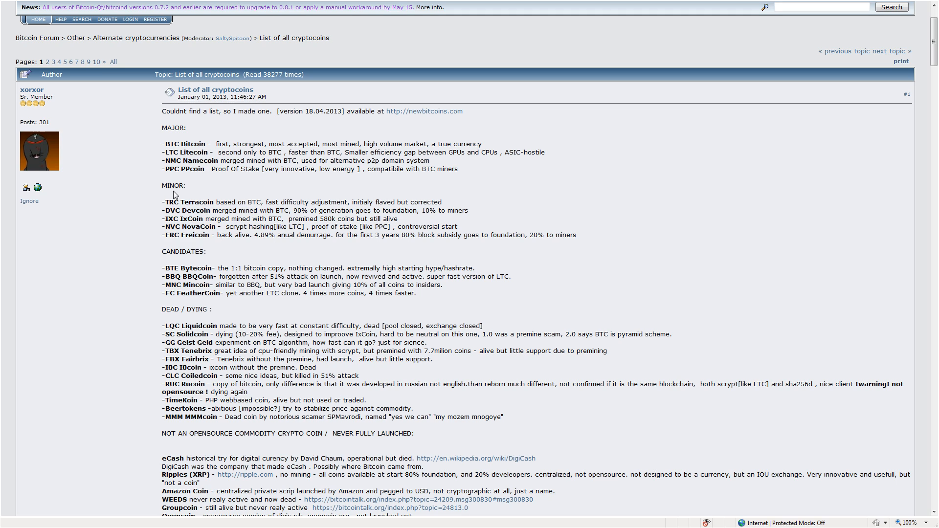
mouse_move(224, 184)
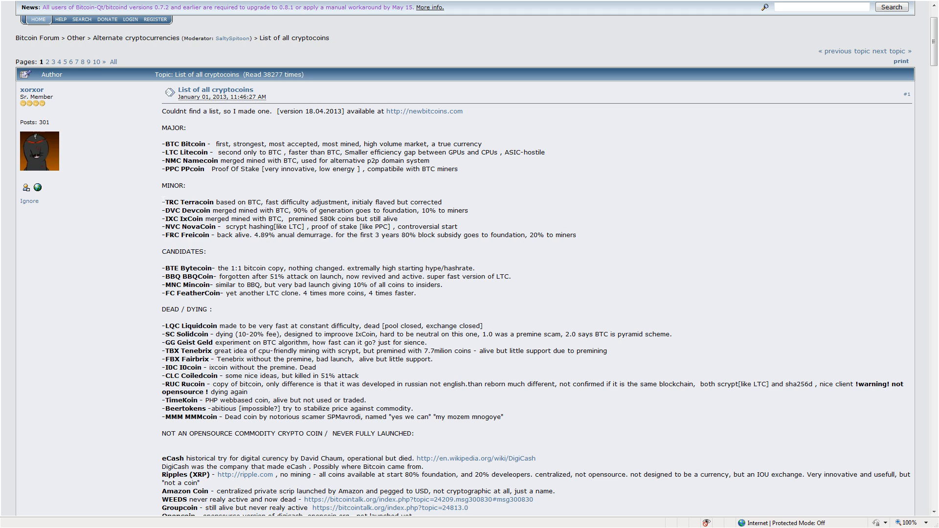
mouse_move(309, 130)
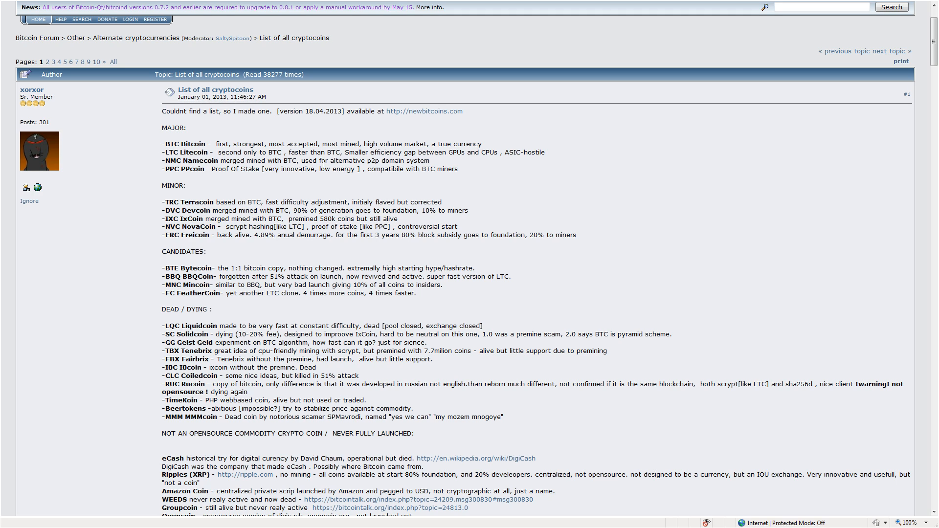
Step: Select a passage of text in the BBQcoin description
scroll("down", 3)
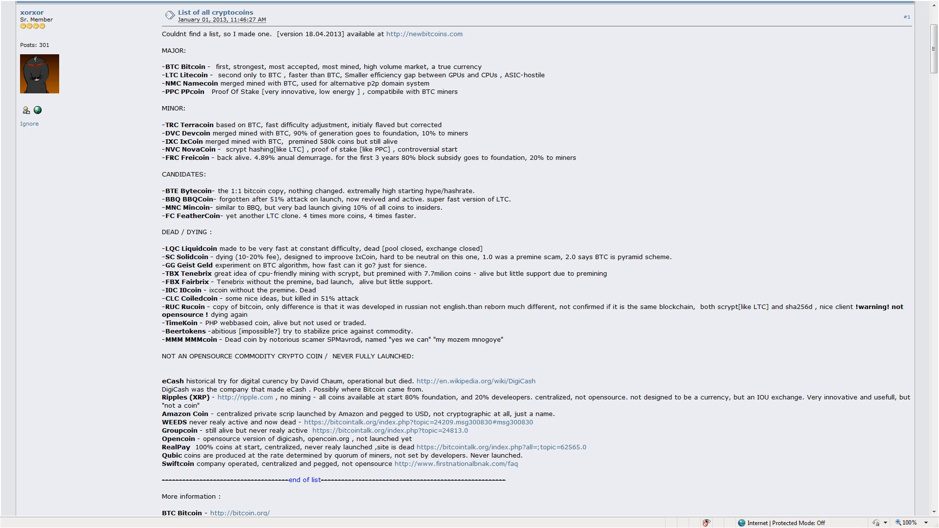
double_click(259, 199)
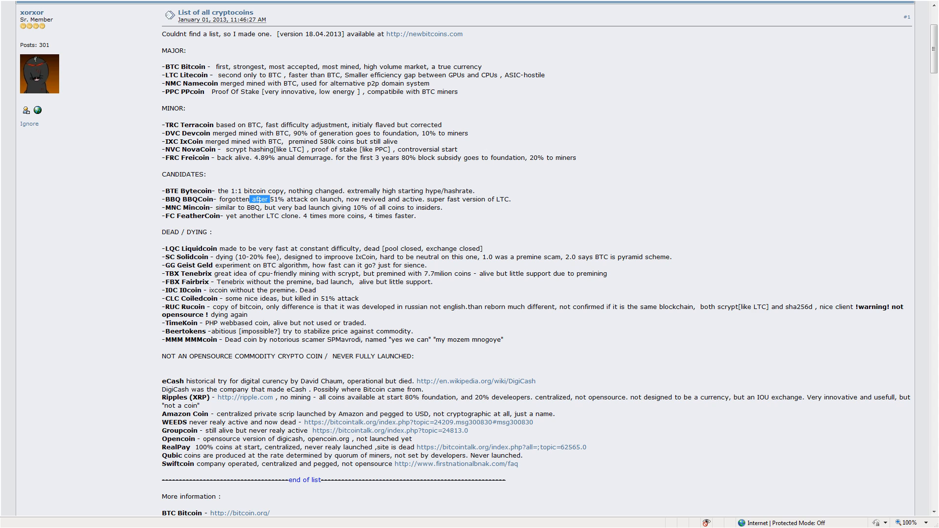
left_click_drag(270, 199, 393, 215)
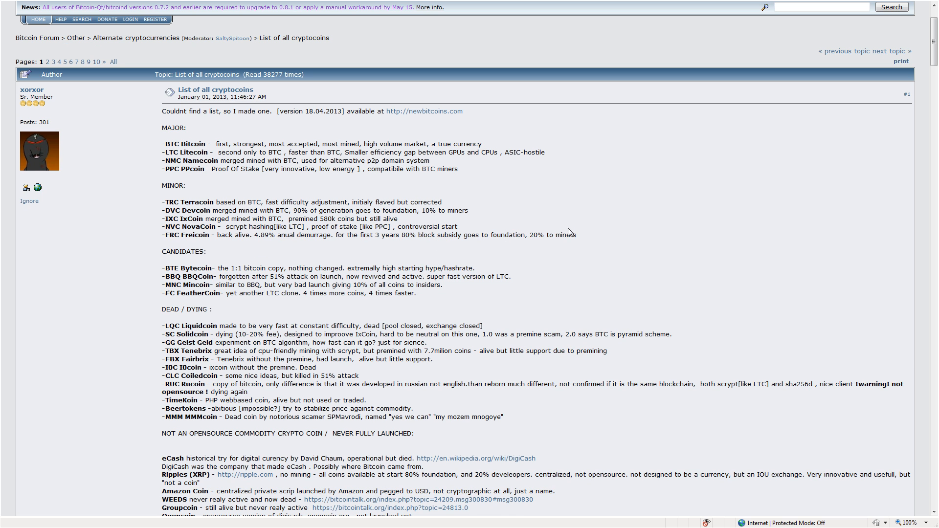
mouse_move(541, 201)
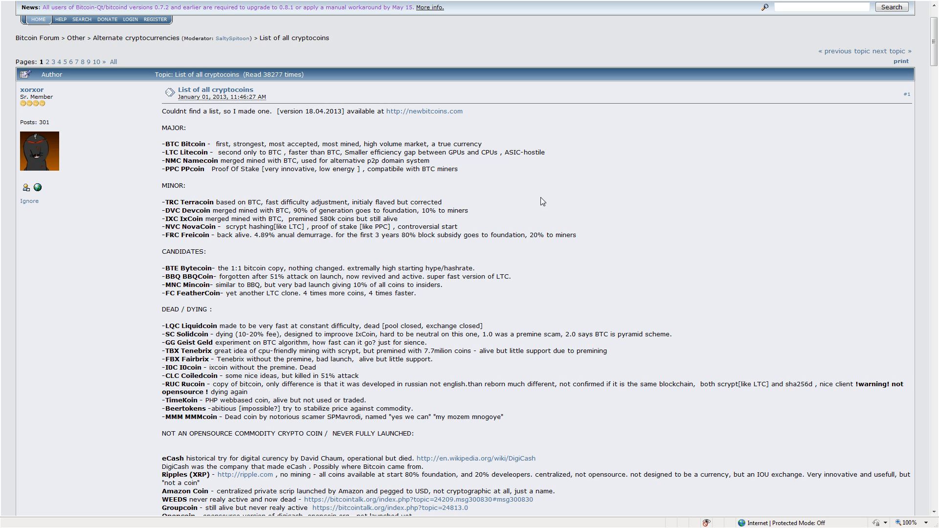
scroll("down", 3)
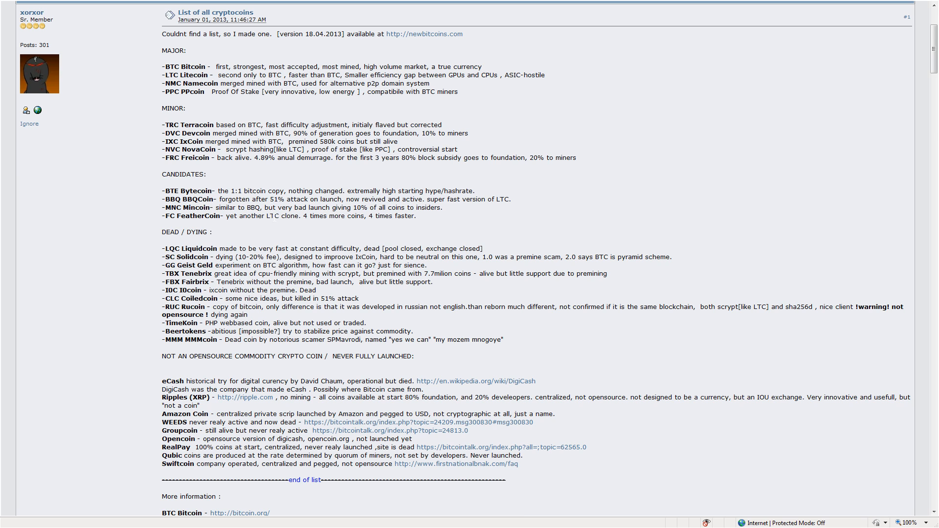
Step: Scroll past More information to the Chronological list by Sunny King table
scroll("down", 3)
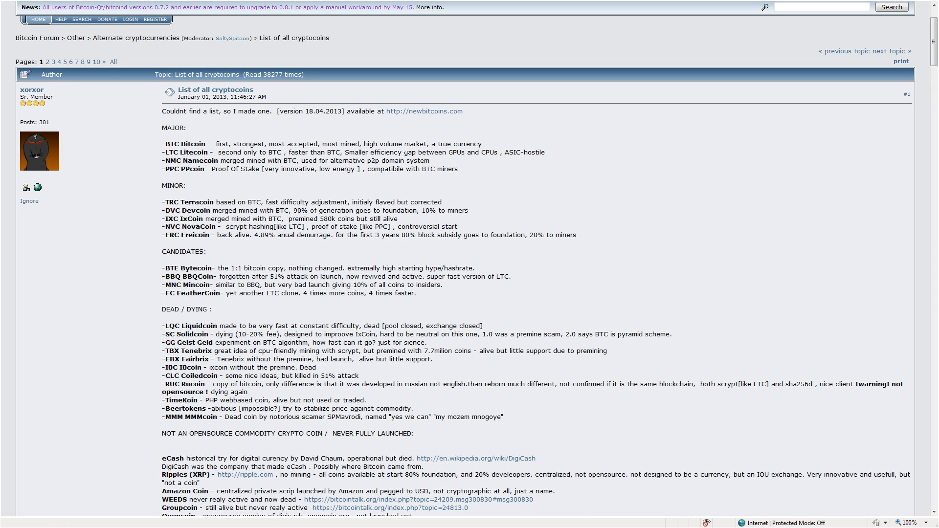
scroll("down", 3)
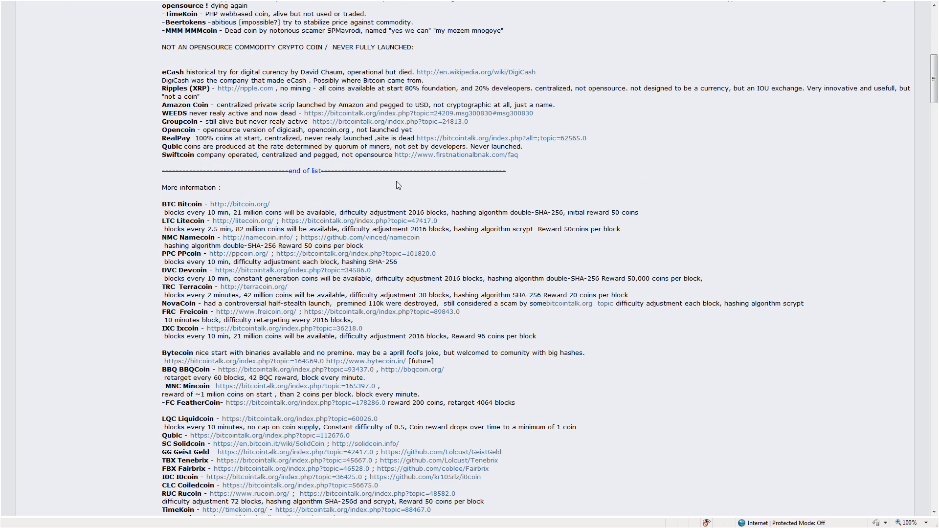
mouse_move(316, 166)
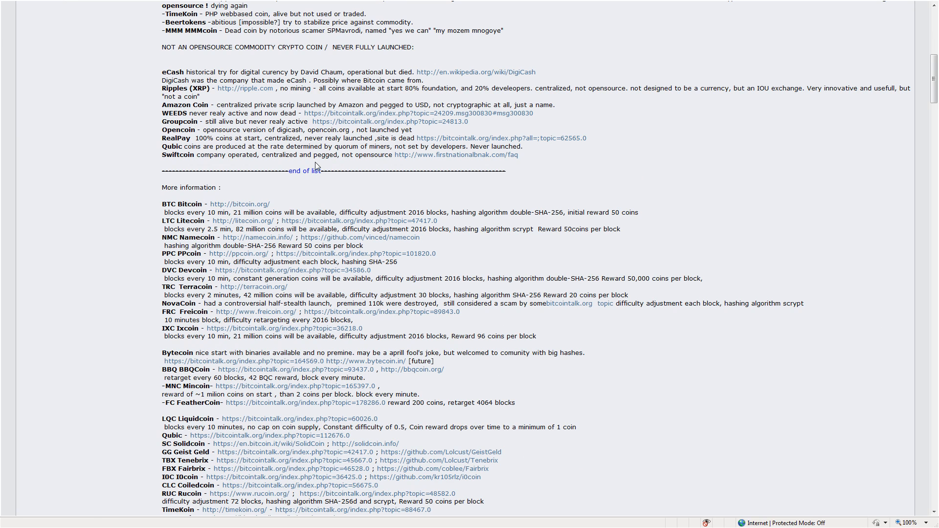
scroll("down", 3)
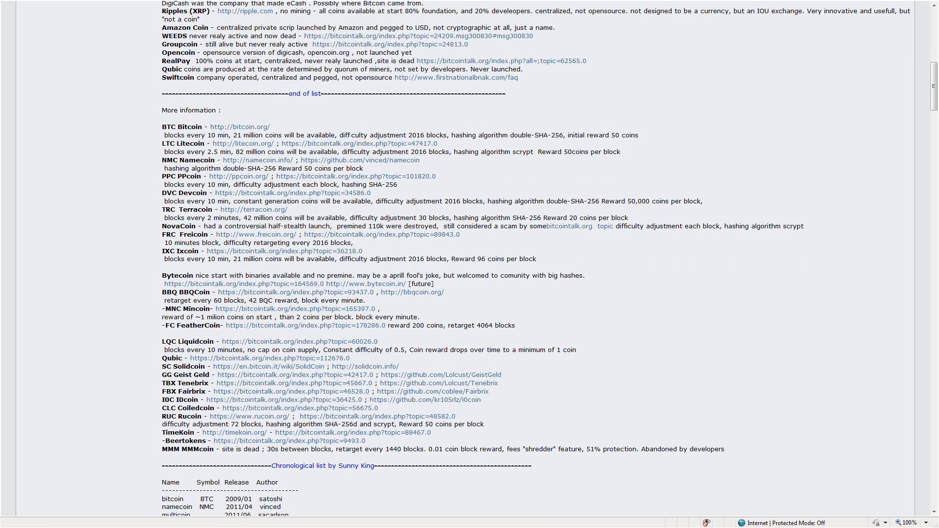
mouse_move(354, 130)
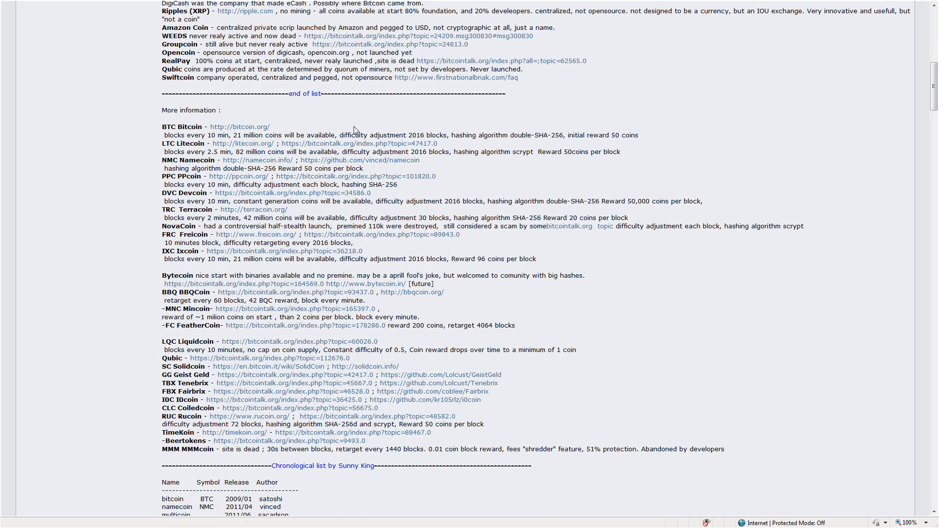
mouse_move(490, 122)
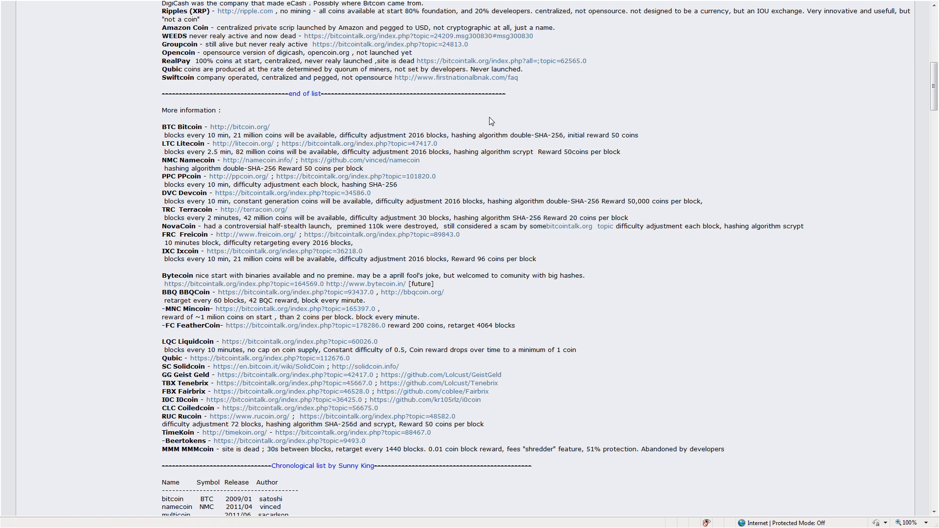
scroll("down", 3)
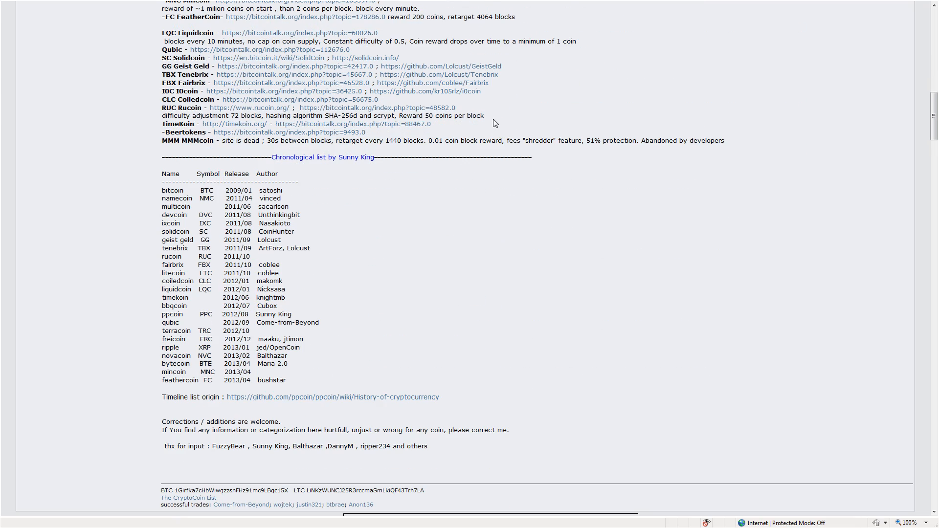